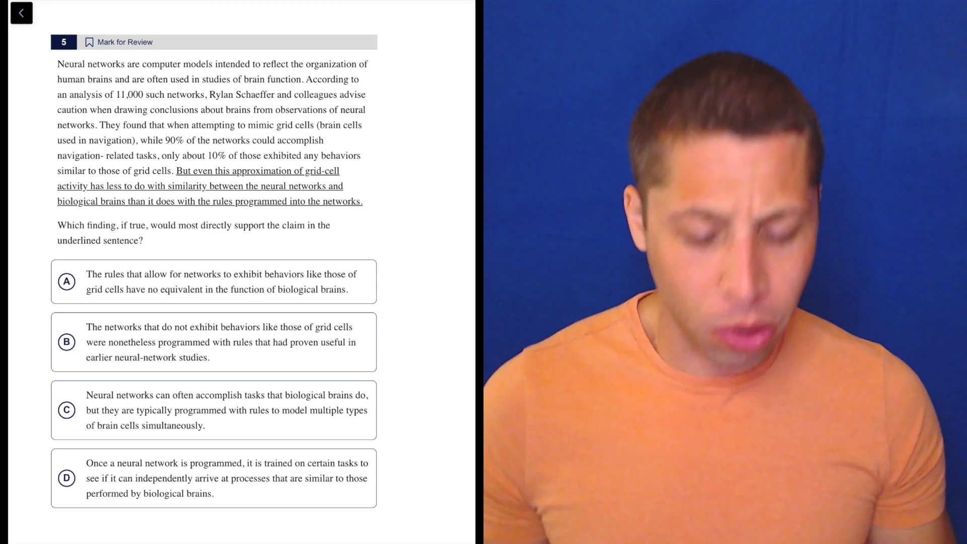
Highlight 'advise caution' in the neural-network passage in yellow.
double_click(248, 224)
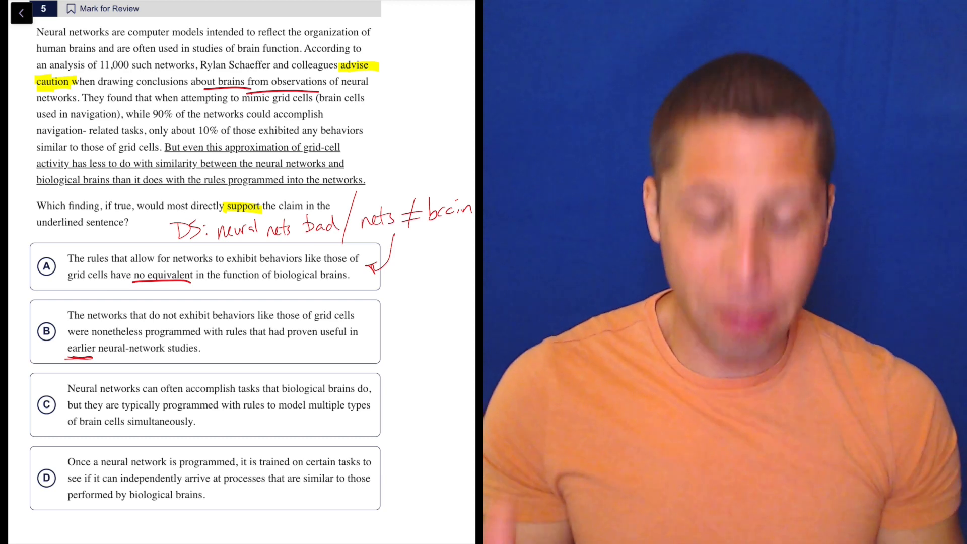
mouse_move(237, 354)
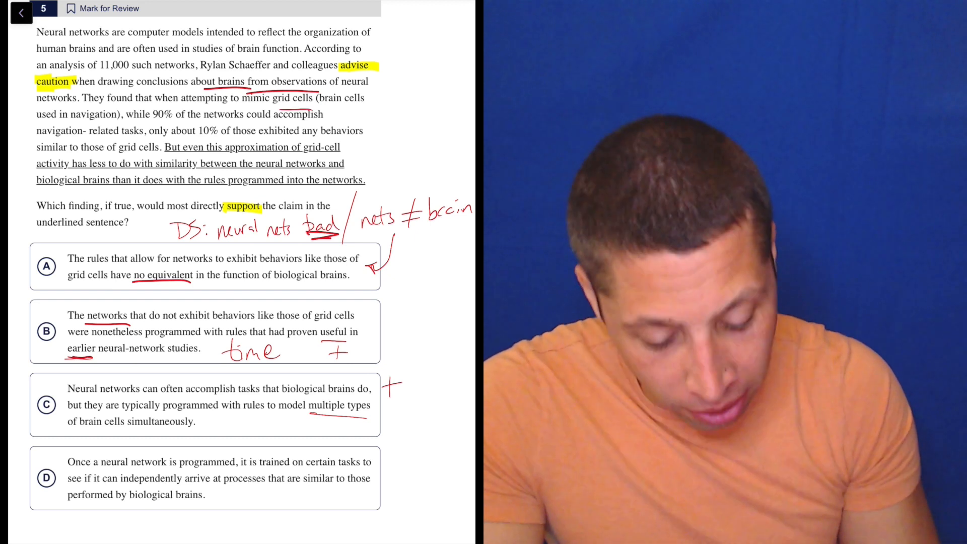
Write the note 'small' beside the choices, crossing out C and ticking A.
text(small)
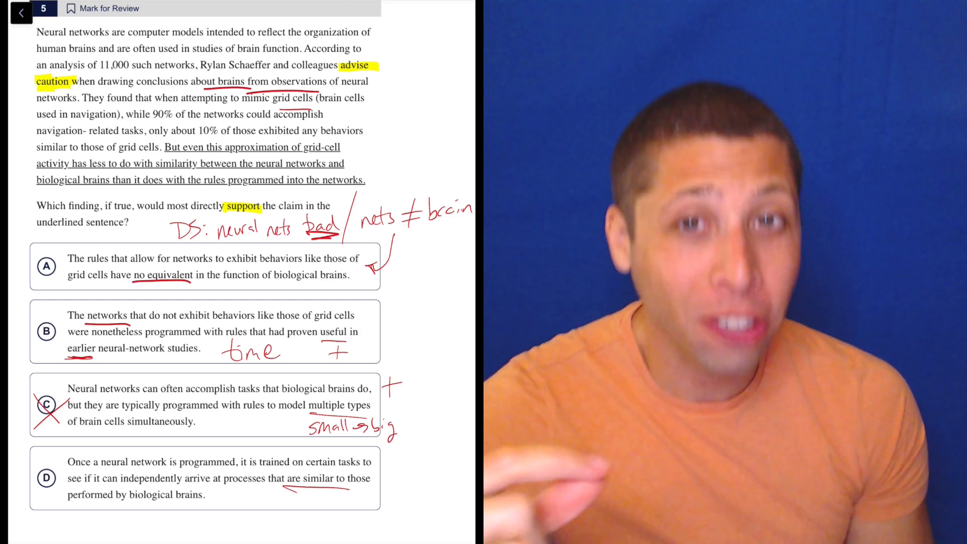
click(46, 478)
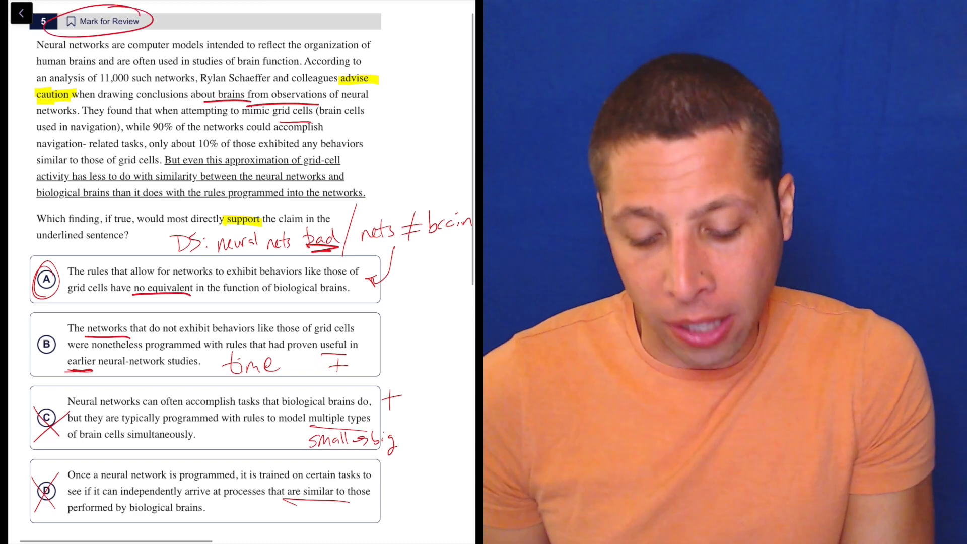
Scroll up to the question heading to circle Mark for Review.
scroll(up, 3)
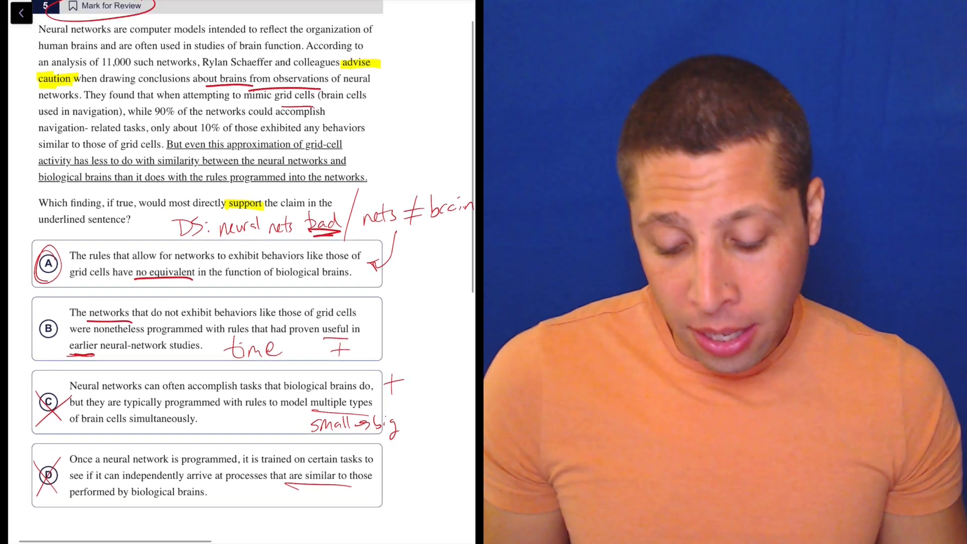